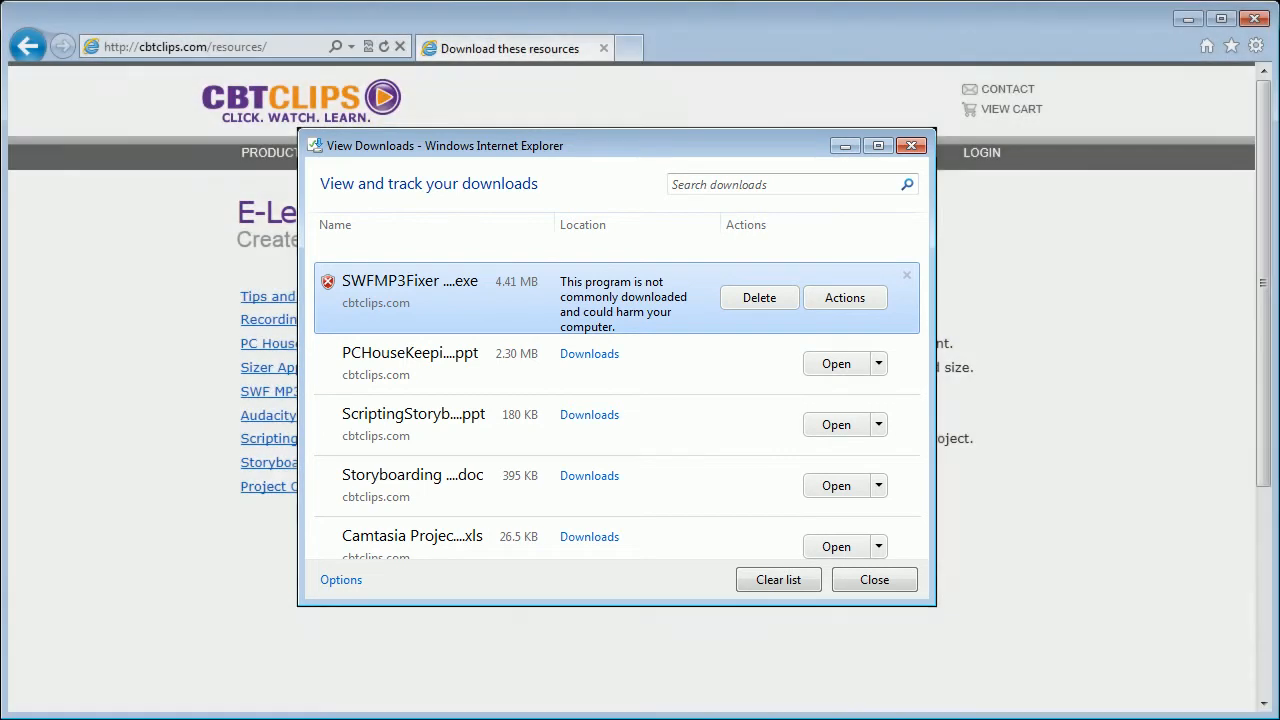
- Close the downloads list and start downloading the PC Housekeeping Presentation
left_click(872, 580)
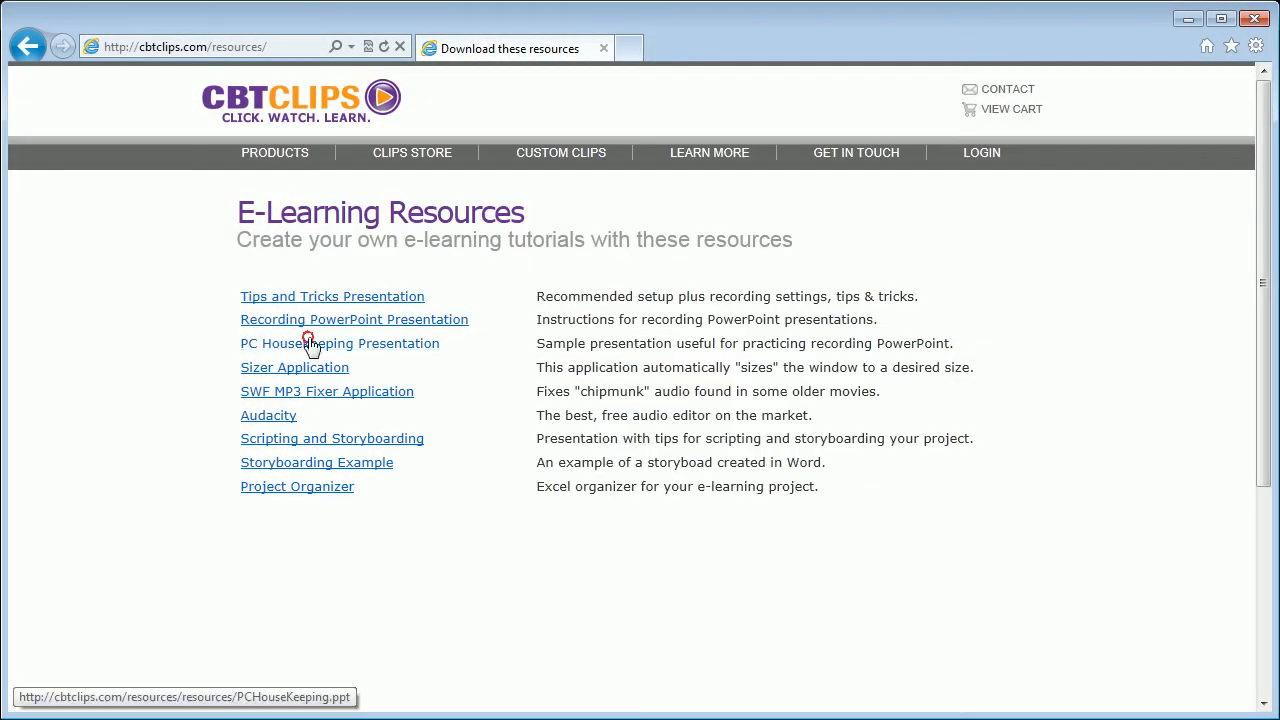
left_click(340, 344)
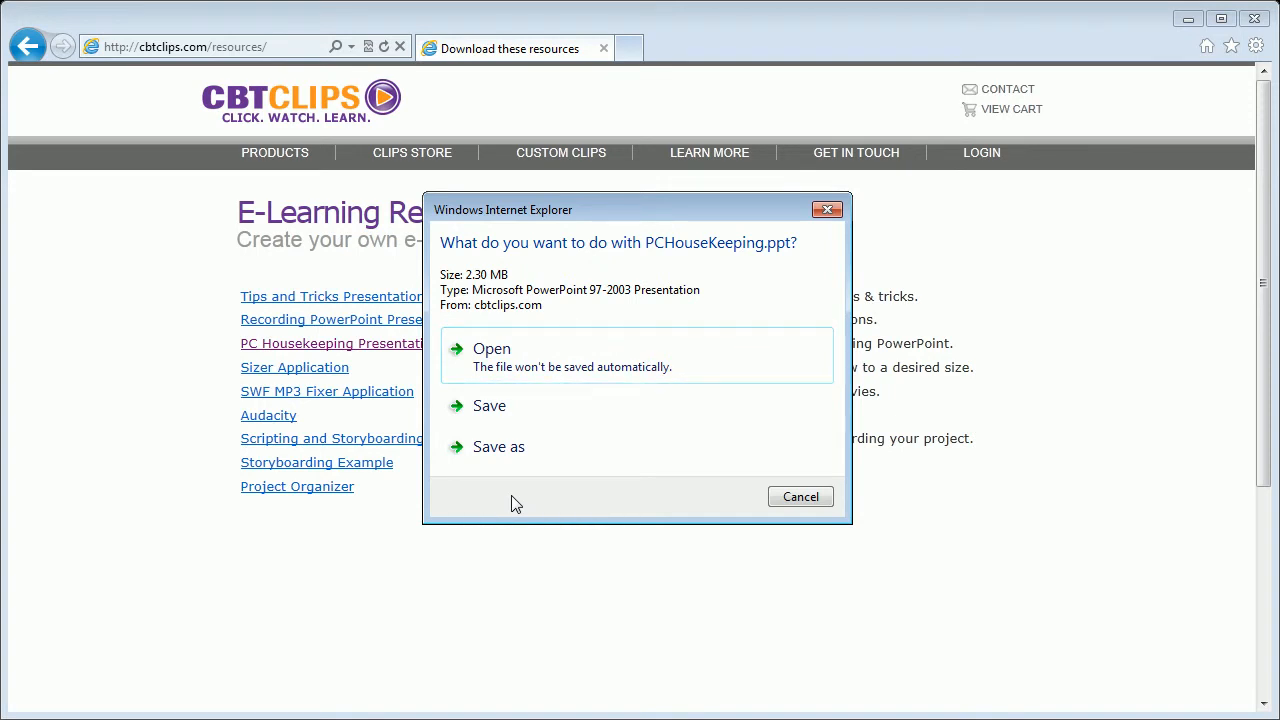
- Save PCHouseKeeping.ppt and let the download complete
left_click(488, 404)
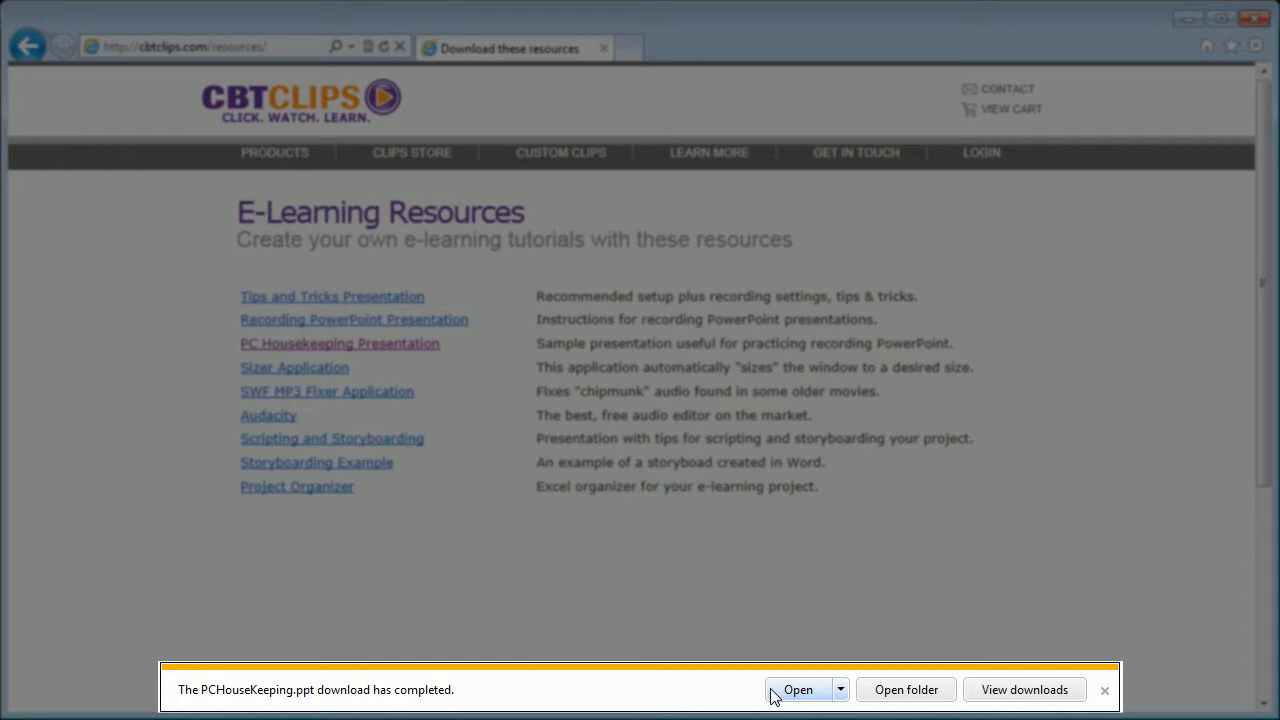
mouse_move(820, 704)
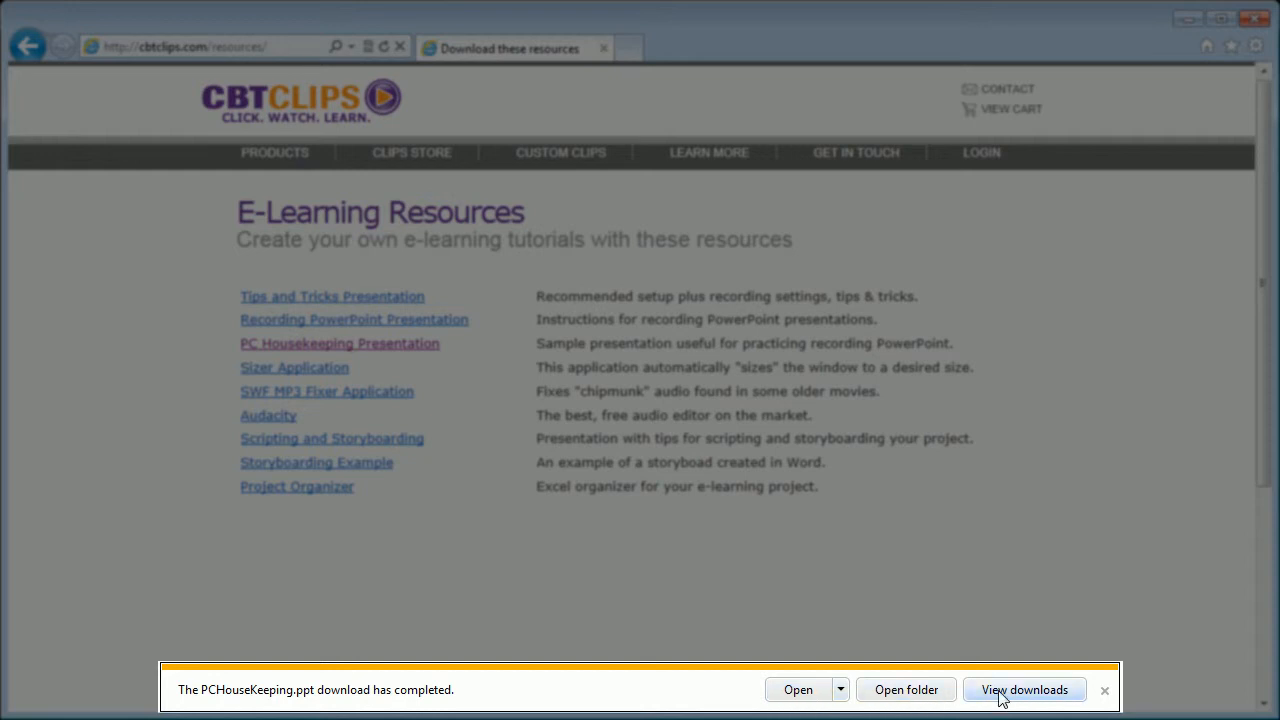
- Show the downloads list and preview the Open / Open with choices for PCHouseKeeping.ppt
left_click(1024, 688)
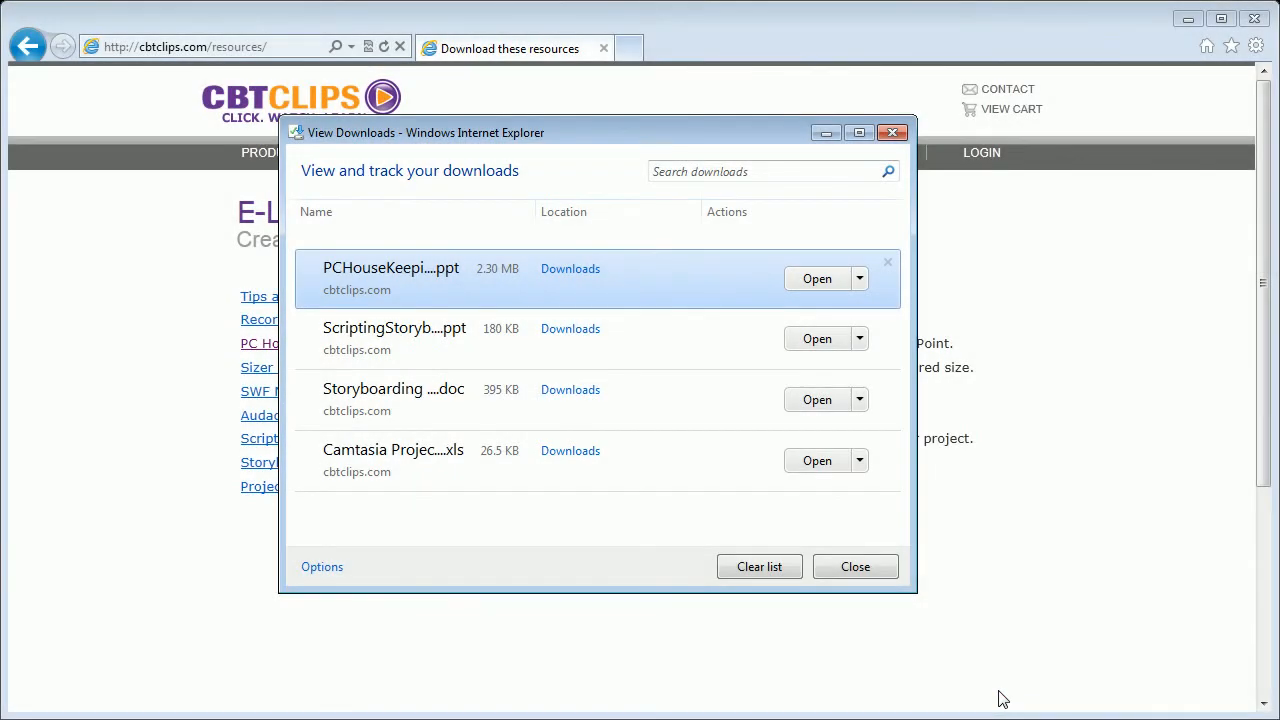
mouse_move(922, 546)
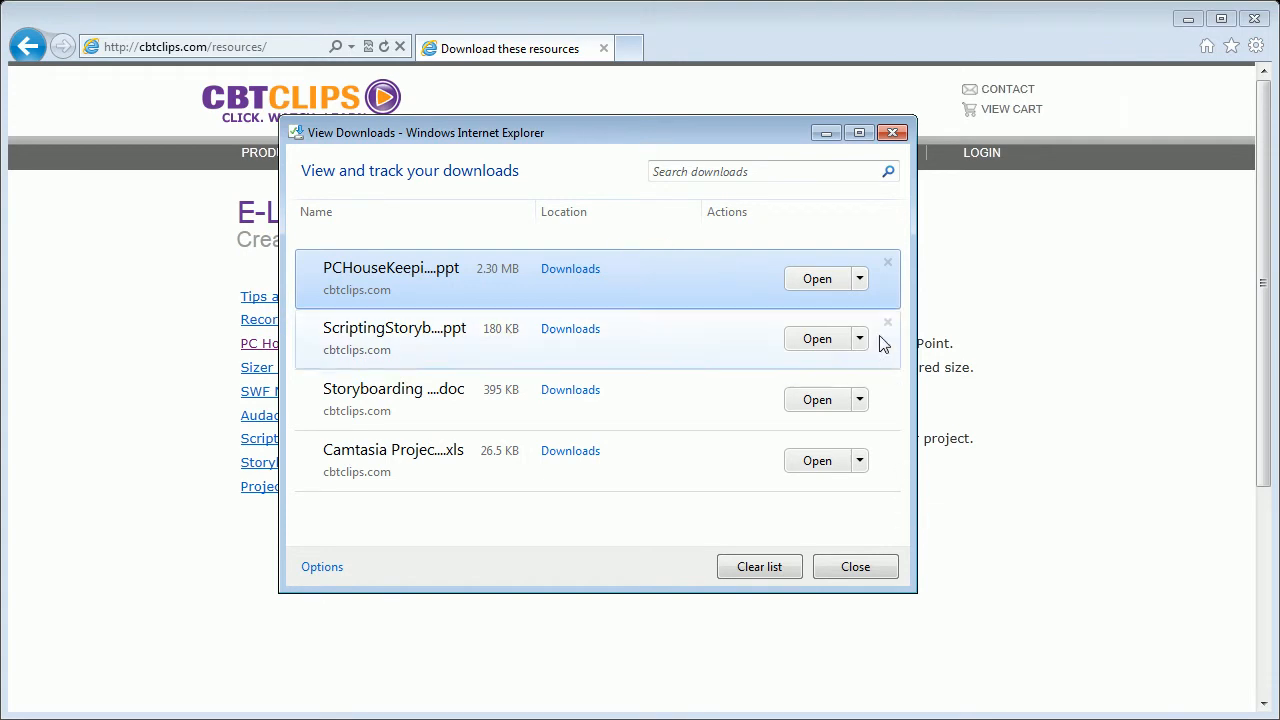
left_click(858, 278)
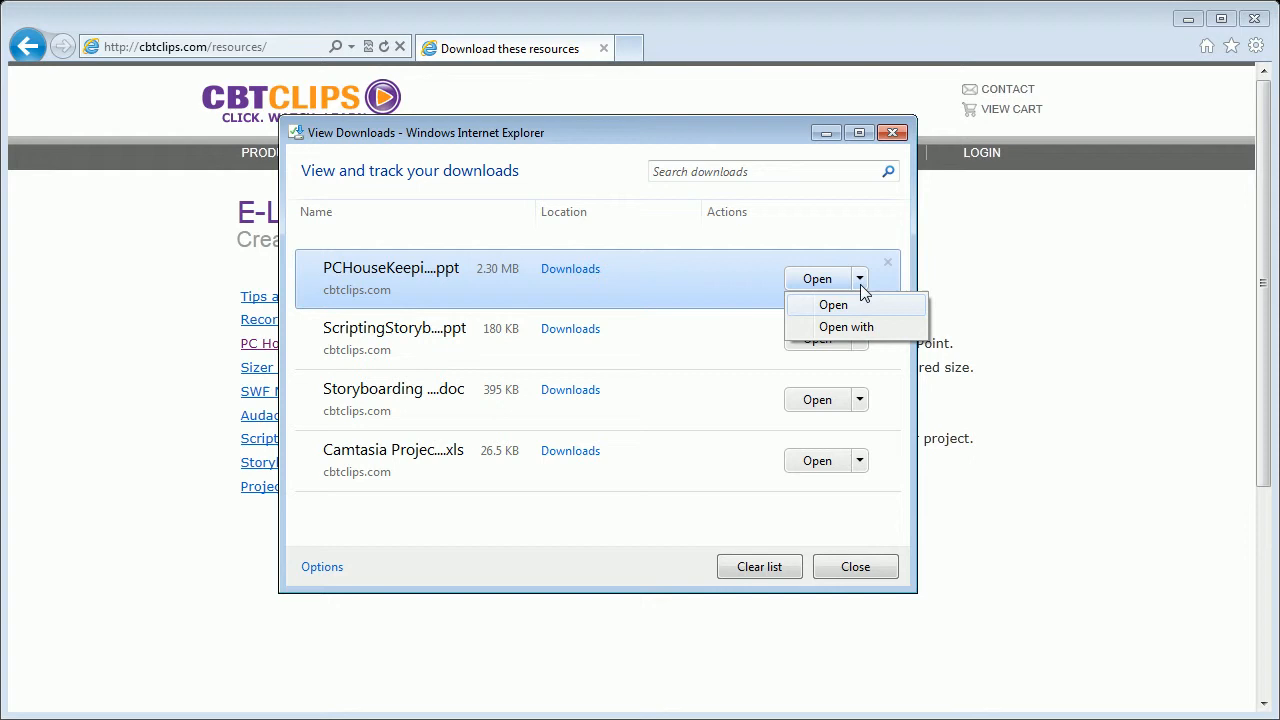
left_click(592, 258)
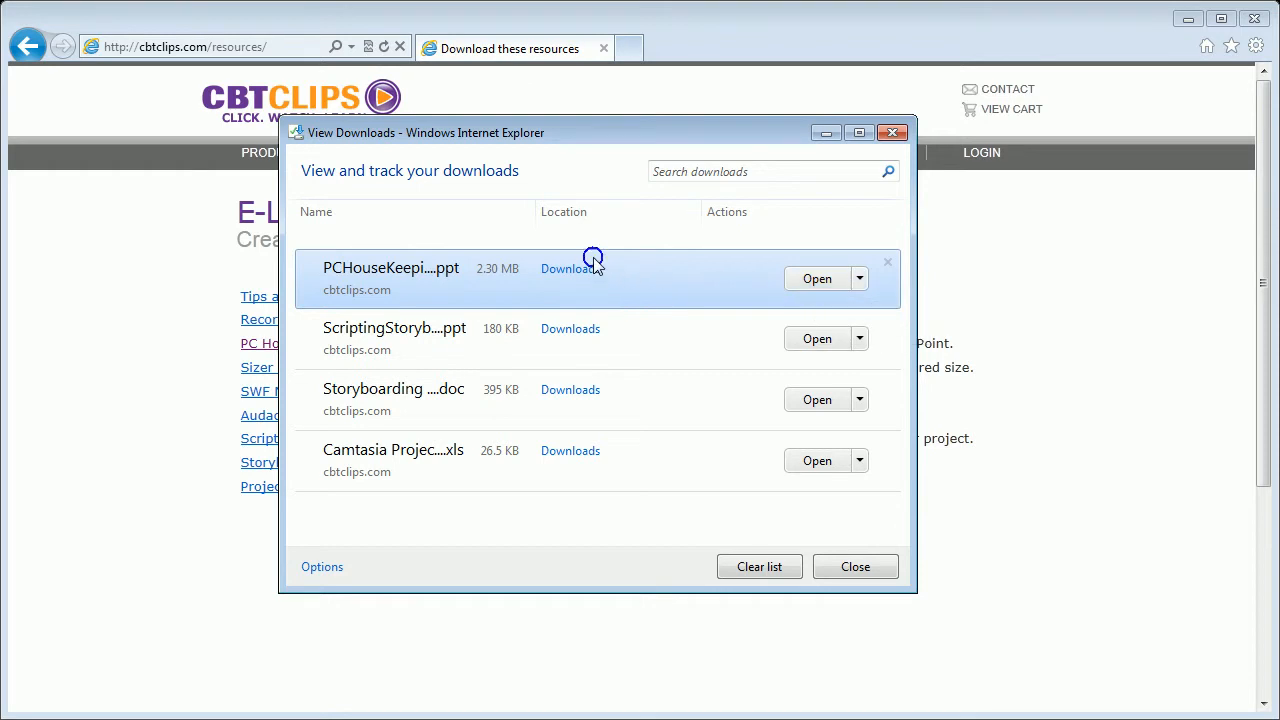
right_click(592, 276)
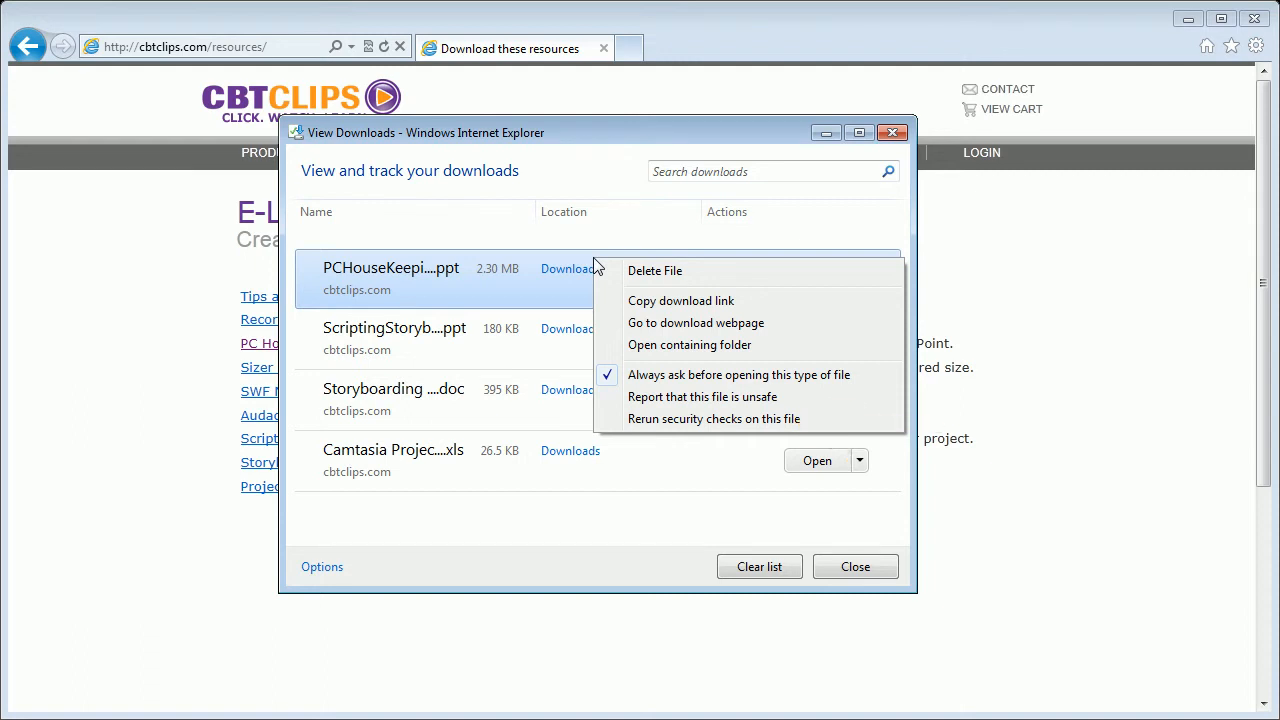
mouse_move(616, 404)
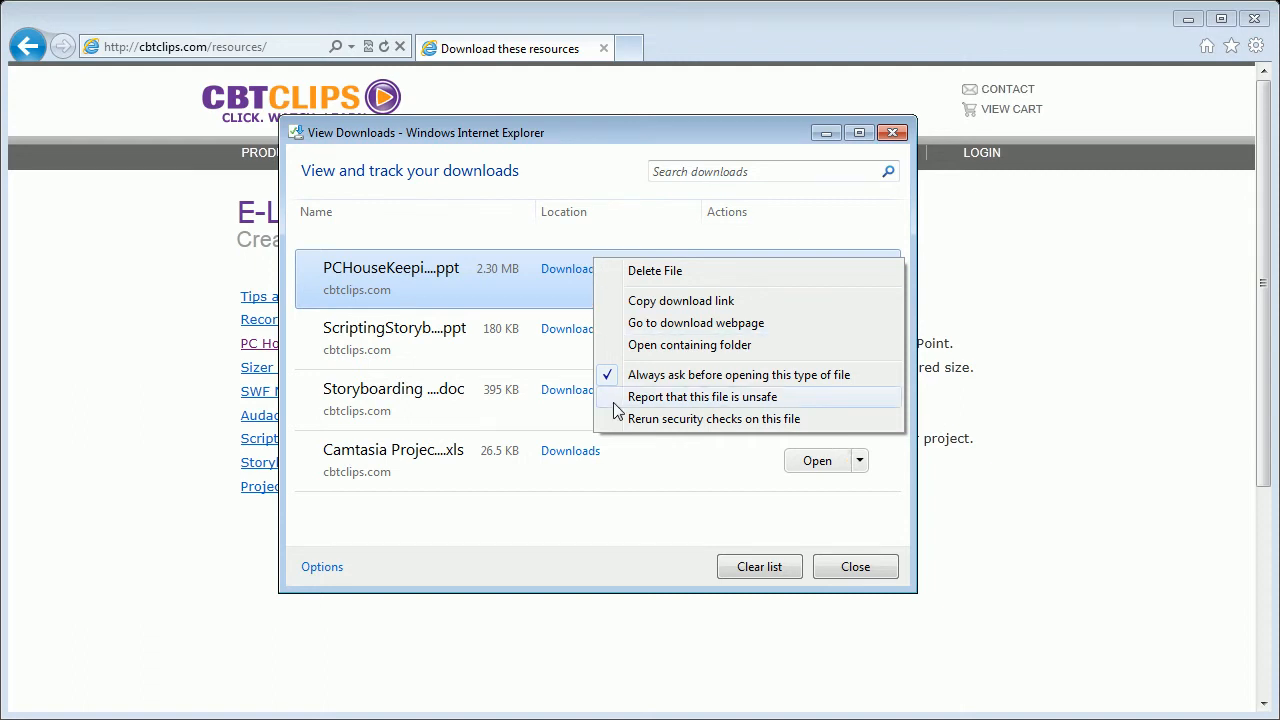
left_click(702, 396)
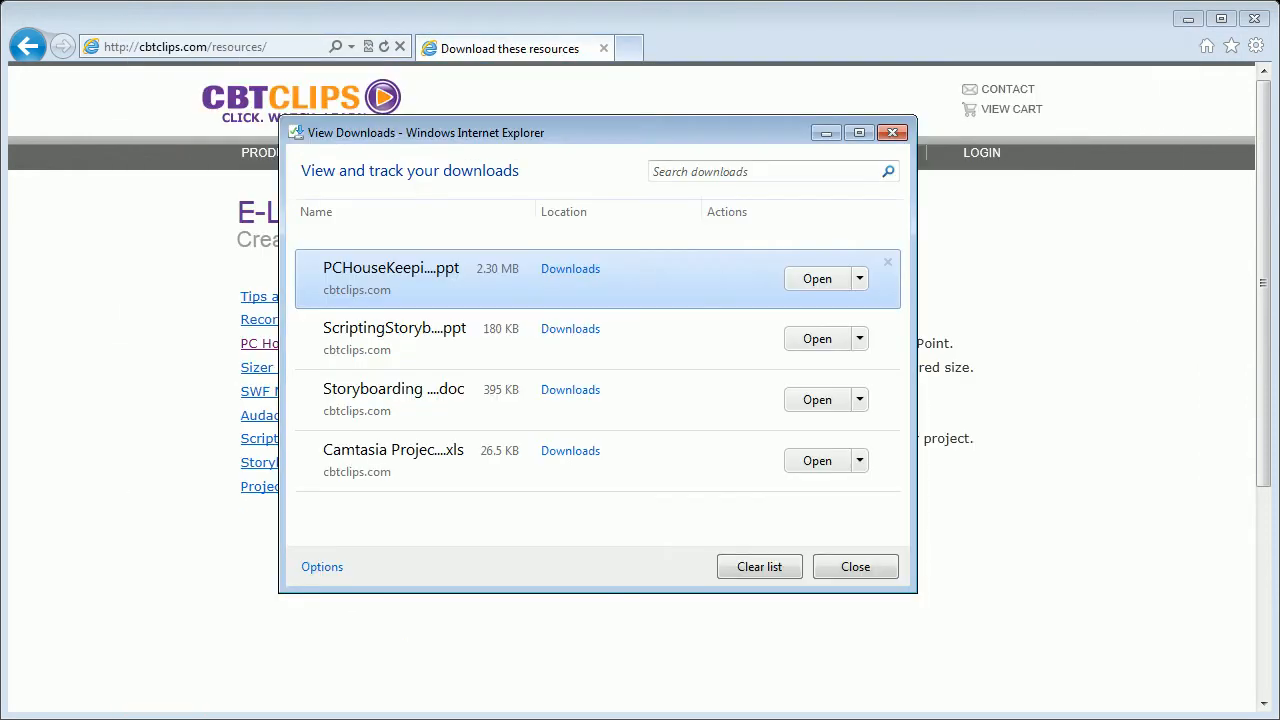
mouse_move(904, 558)
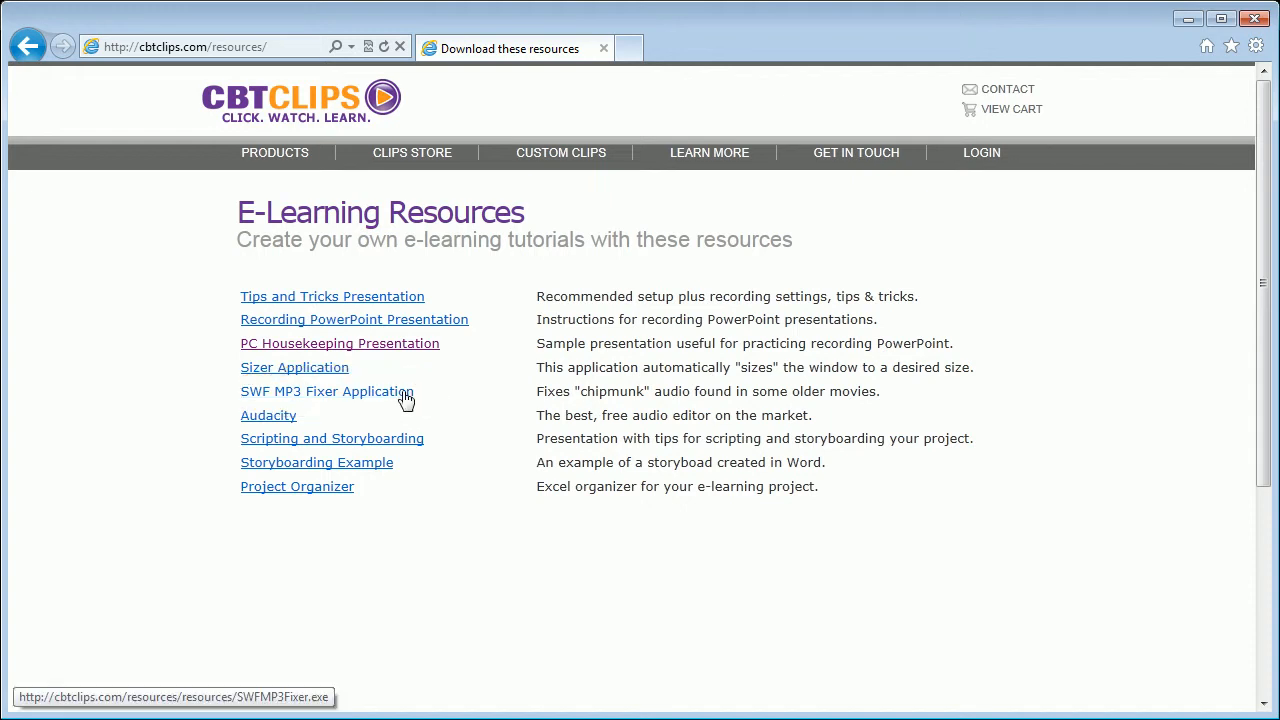
- Download the SWF MP3 Fixer application and save it rather than running it
left_click(326, 390)
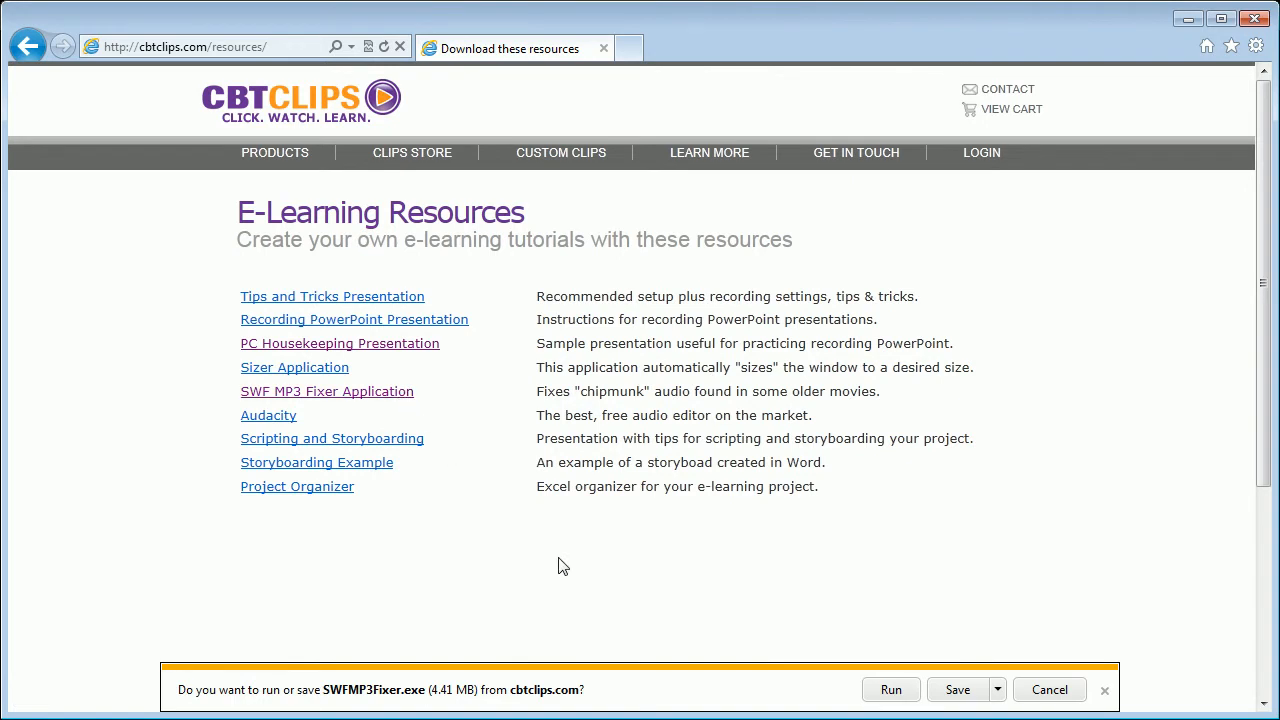
mouse_move(788, 688)
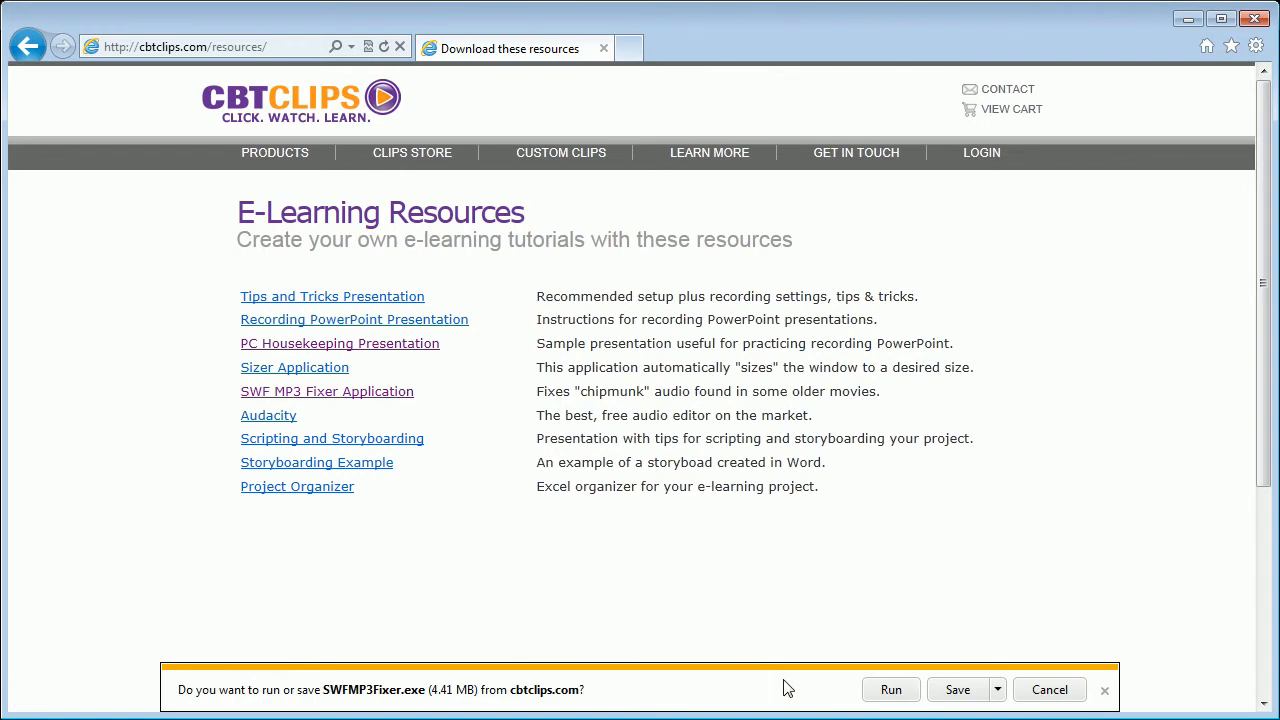
left_click(956, 688)
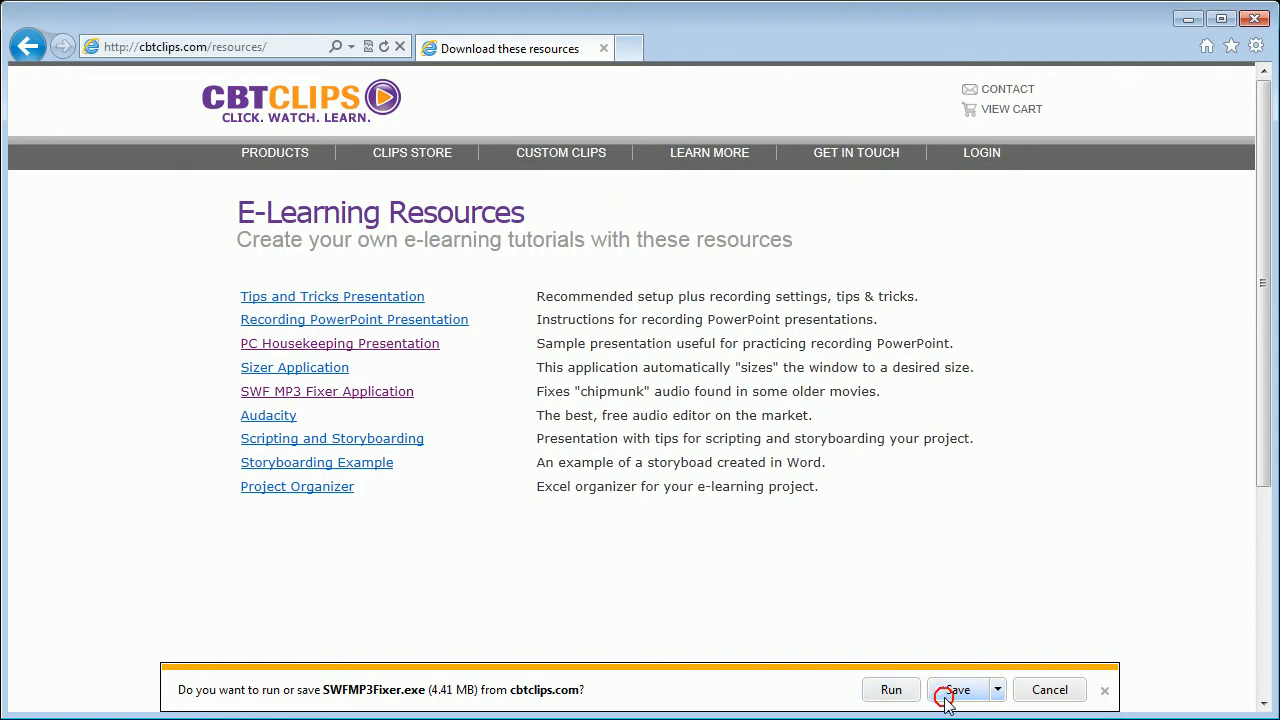
left_click(956, 688)
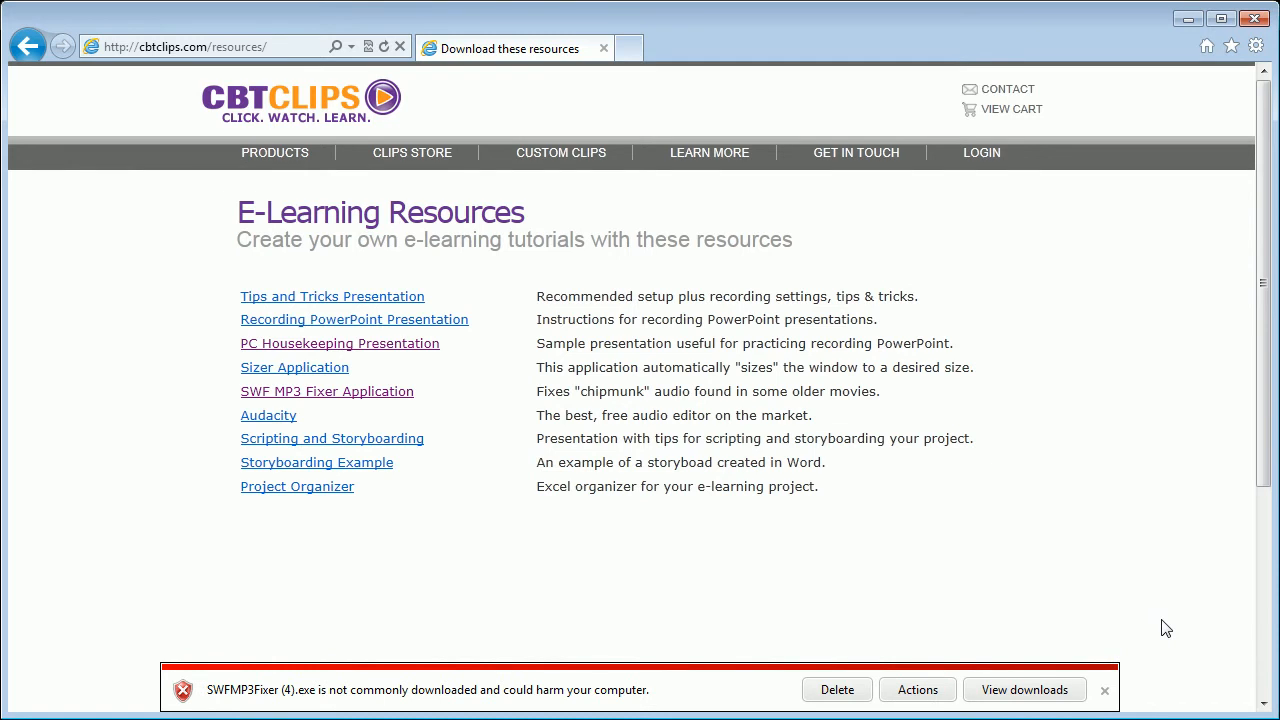
mouse_move(1044, 634)
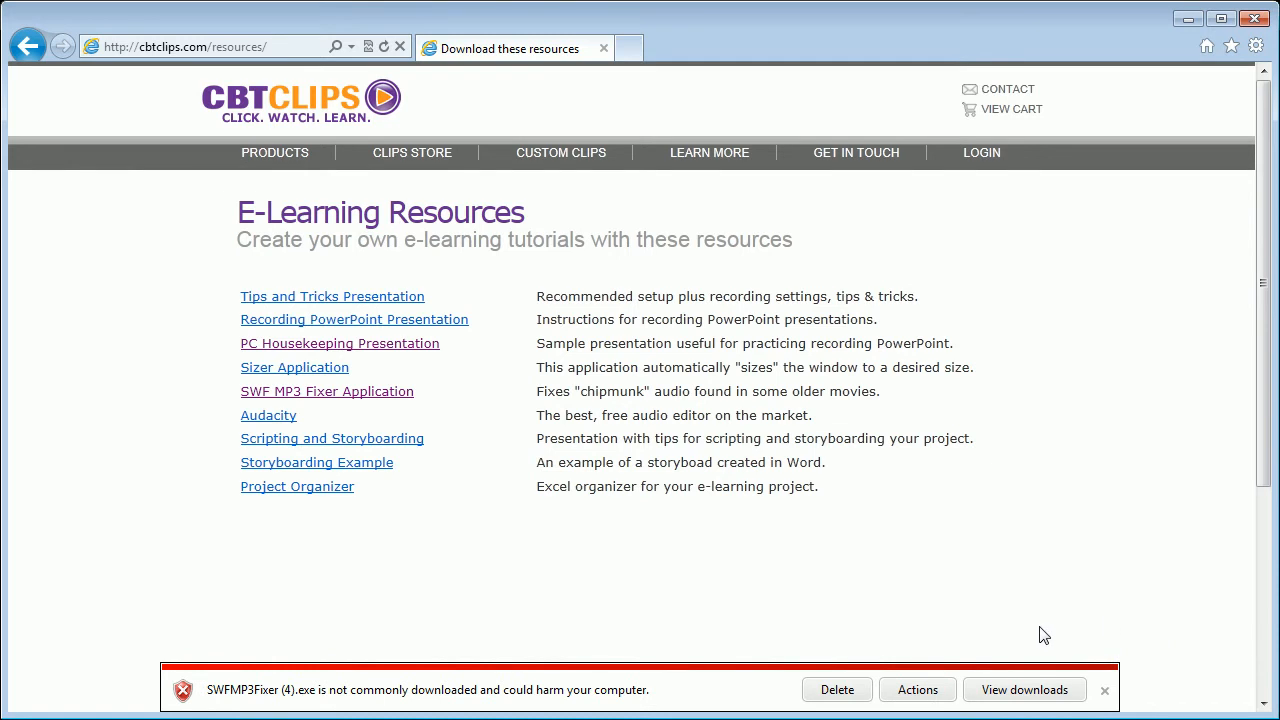
- Review the SmartScreen actions for the flagged exe and choose Don't run this program
left_click(914, 688)
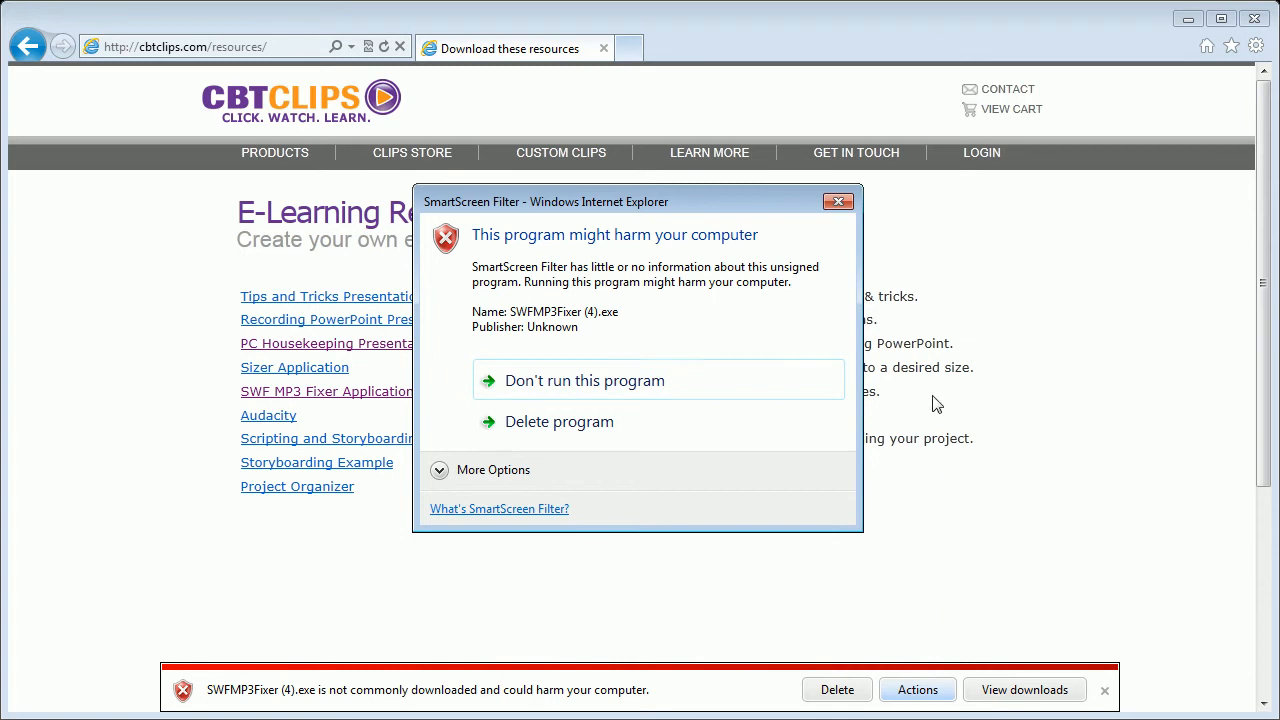
left_click(838, 200)
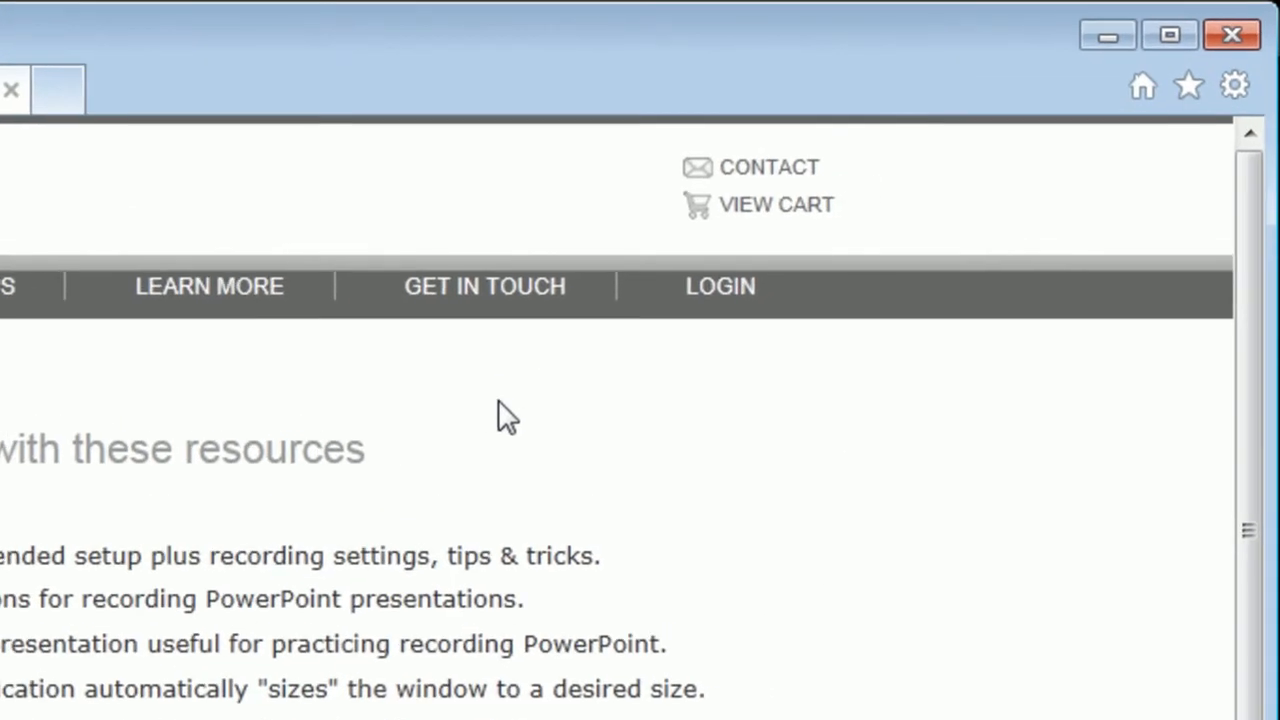
- Reopen the downloads list from the Tools gear menu
left_click(1236, 84)
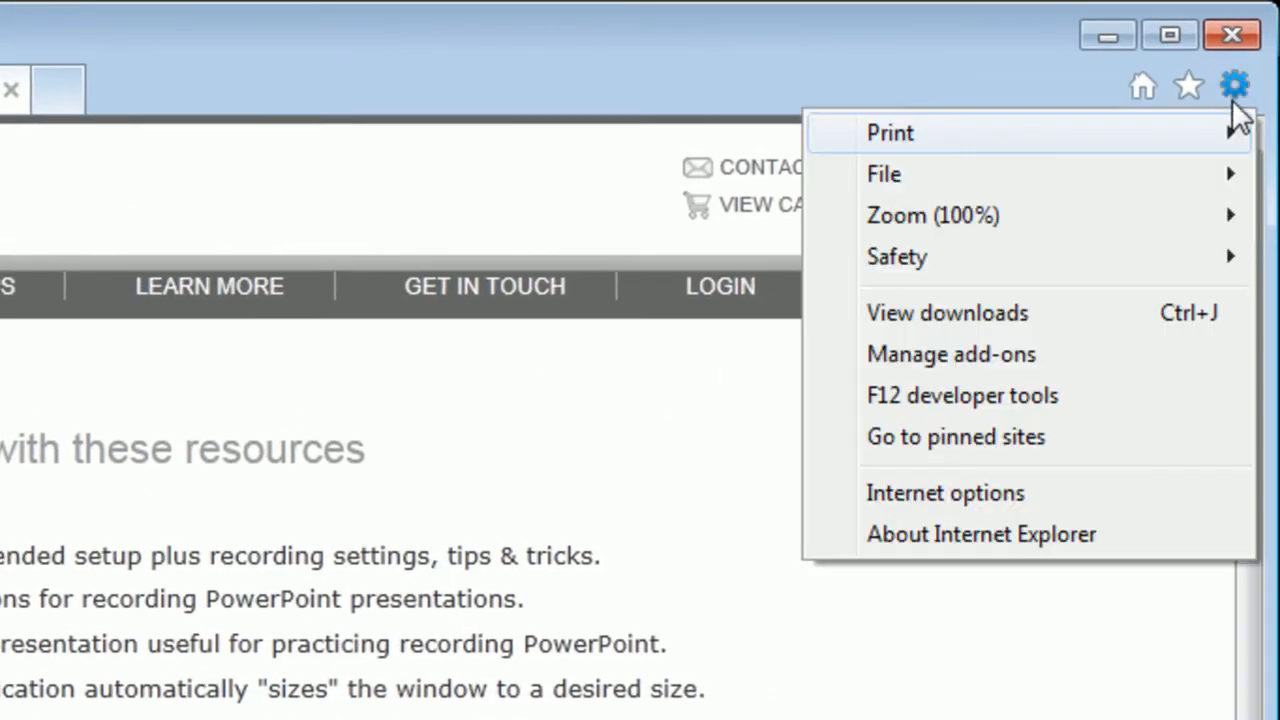
mouse_move(1084, 312)
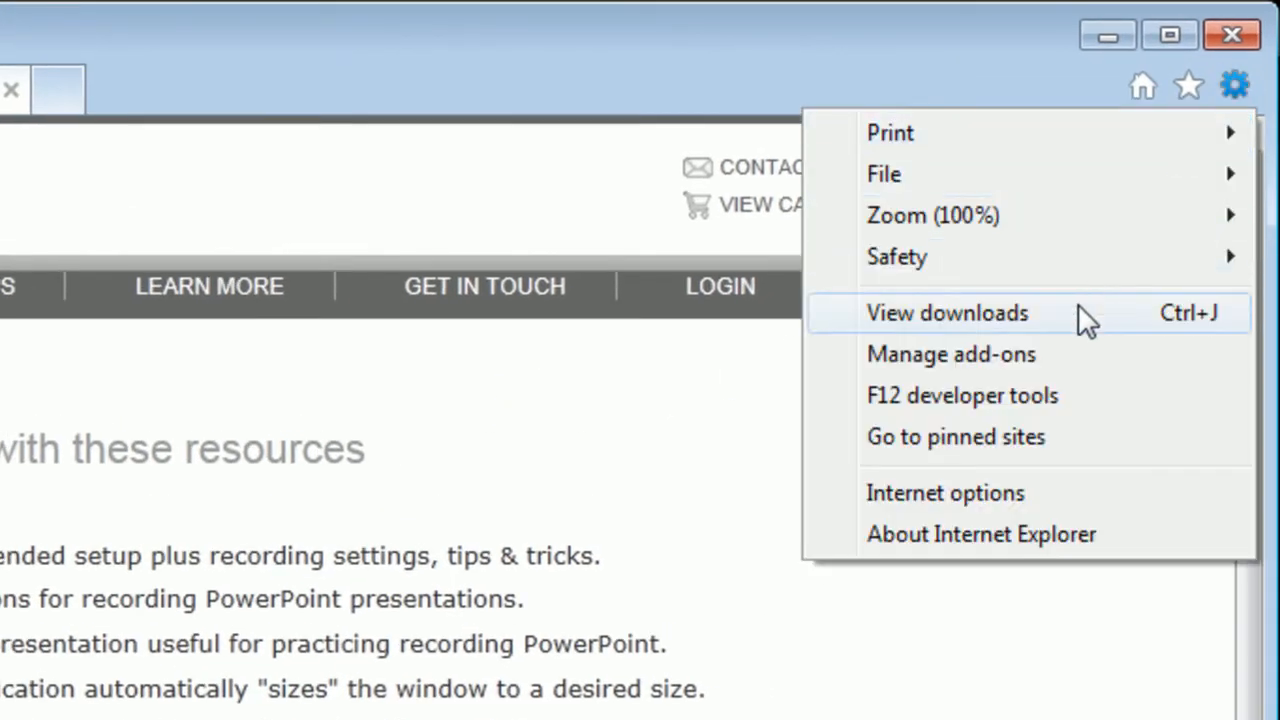
left_click(946, 312)
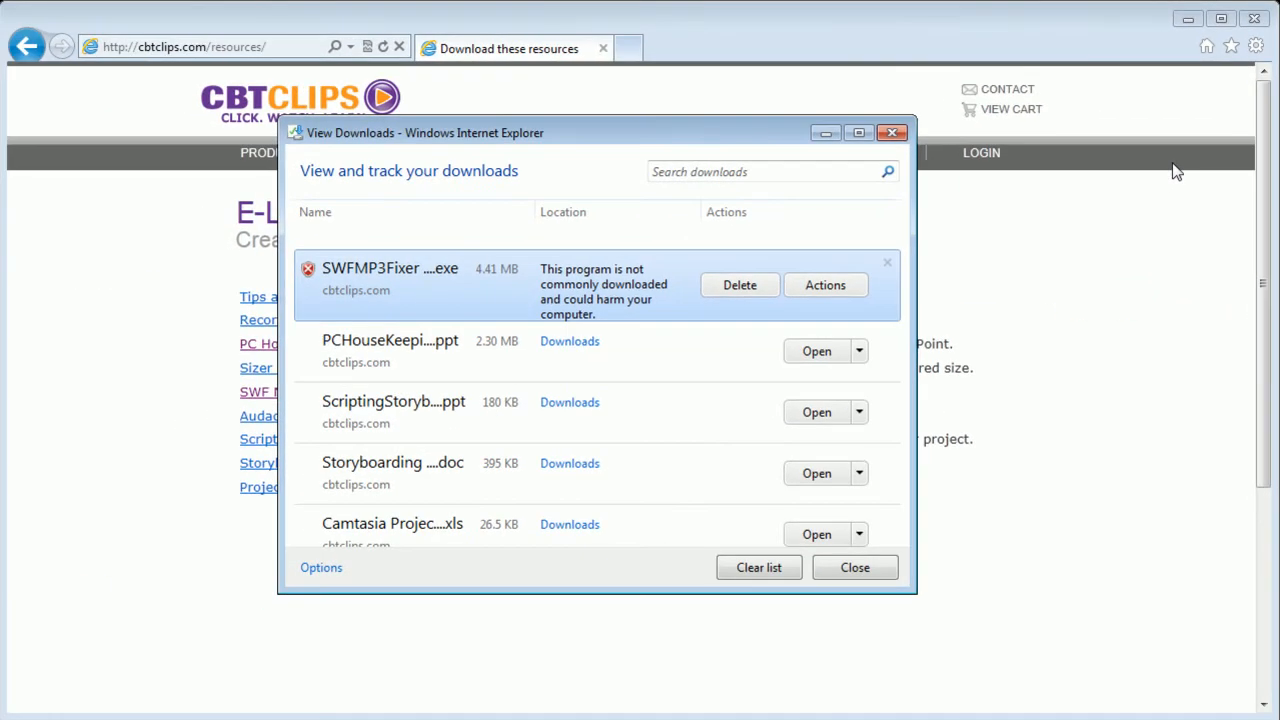